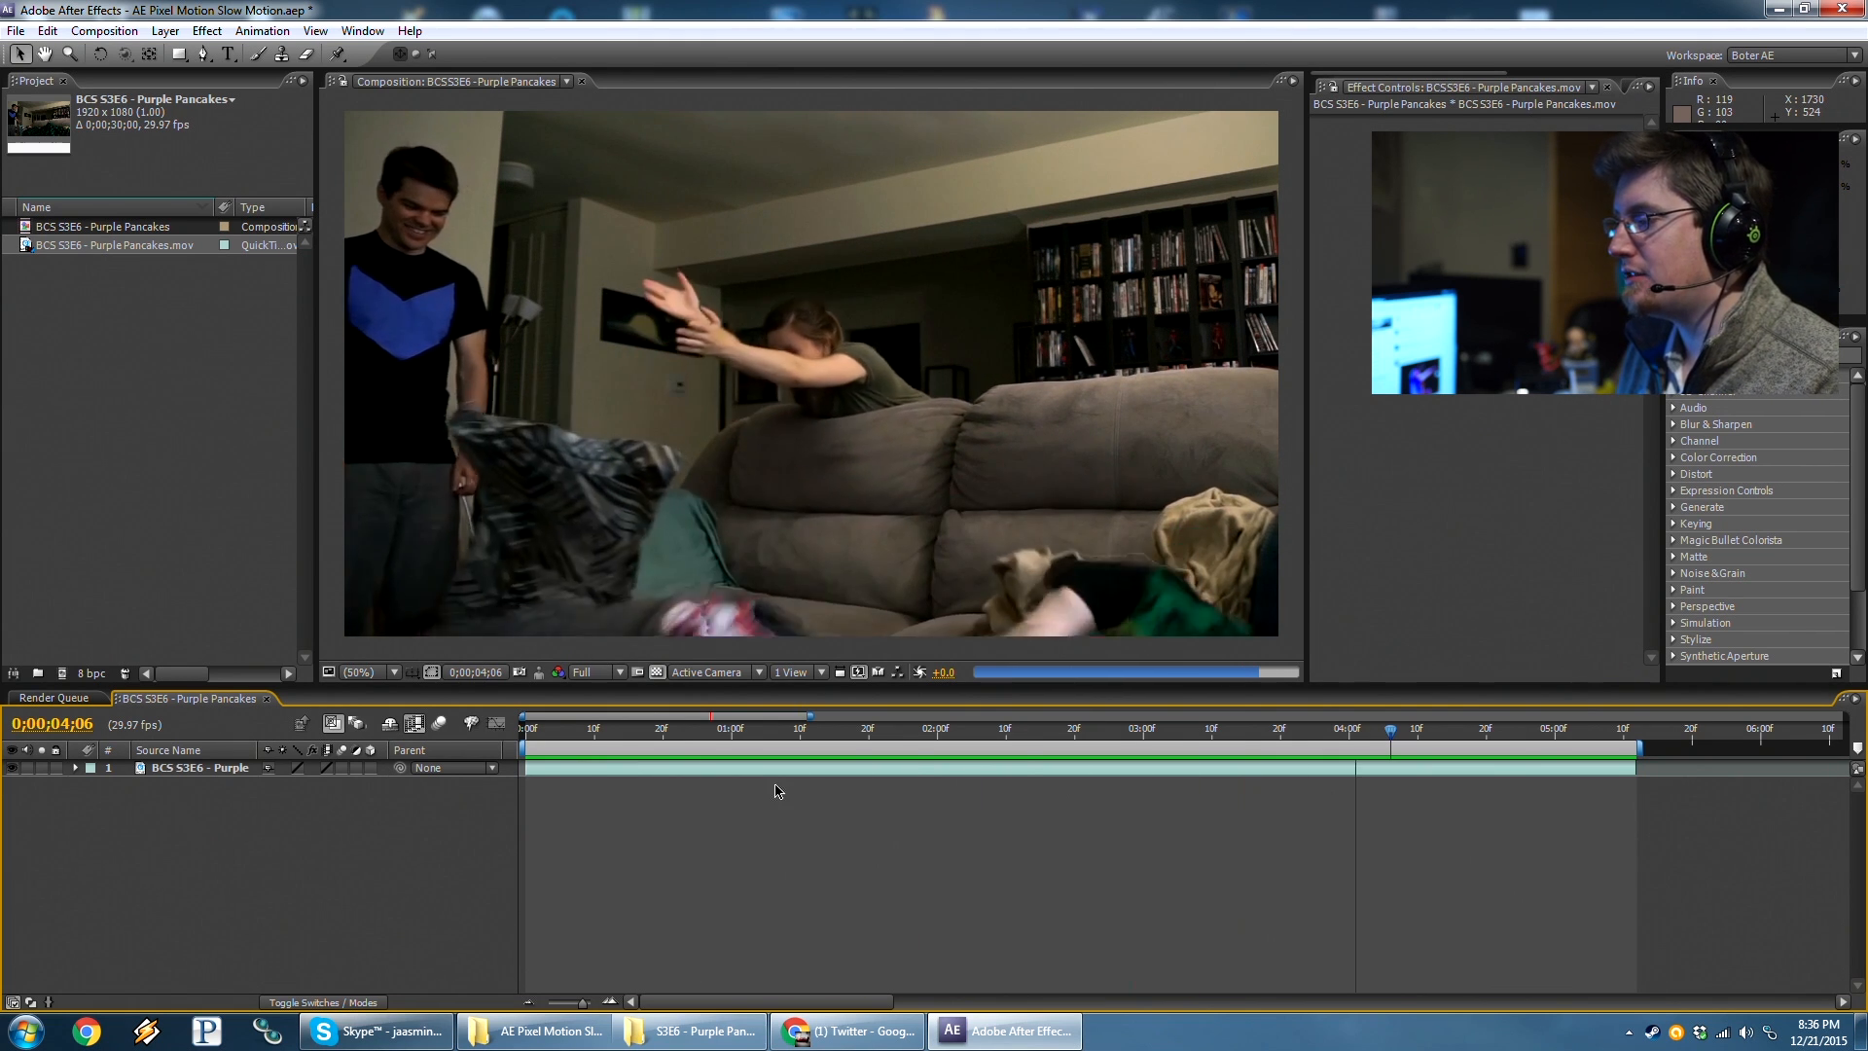
{"action": "left_click", "coordinate": [642, 743]}
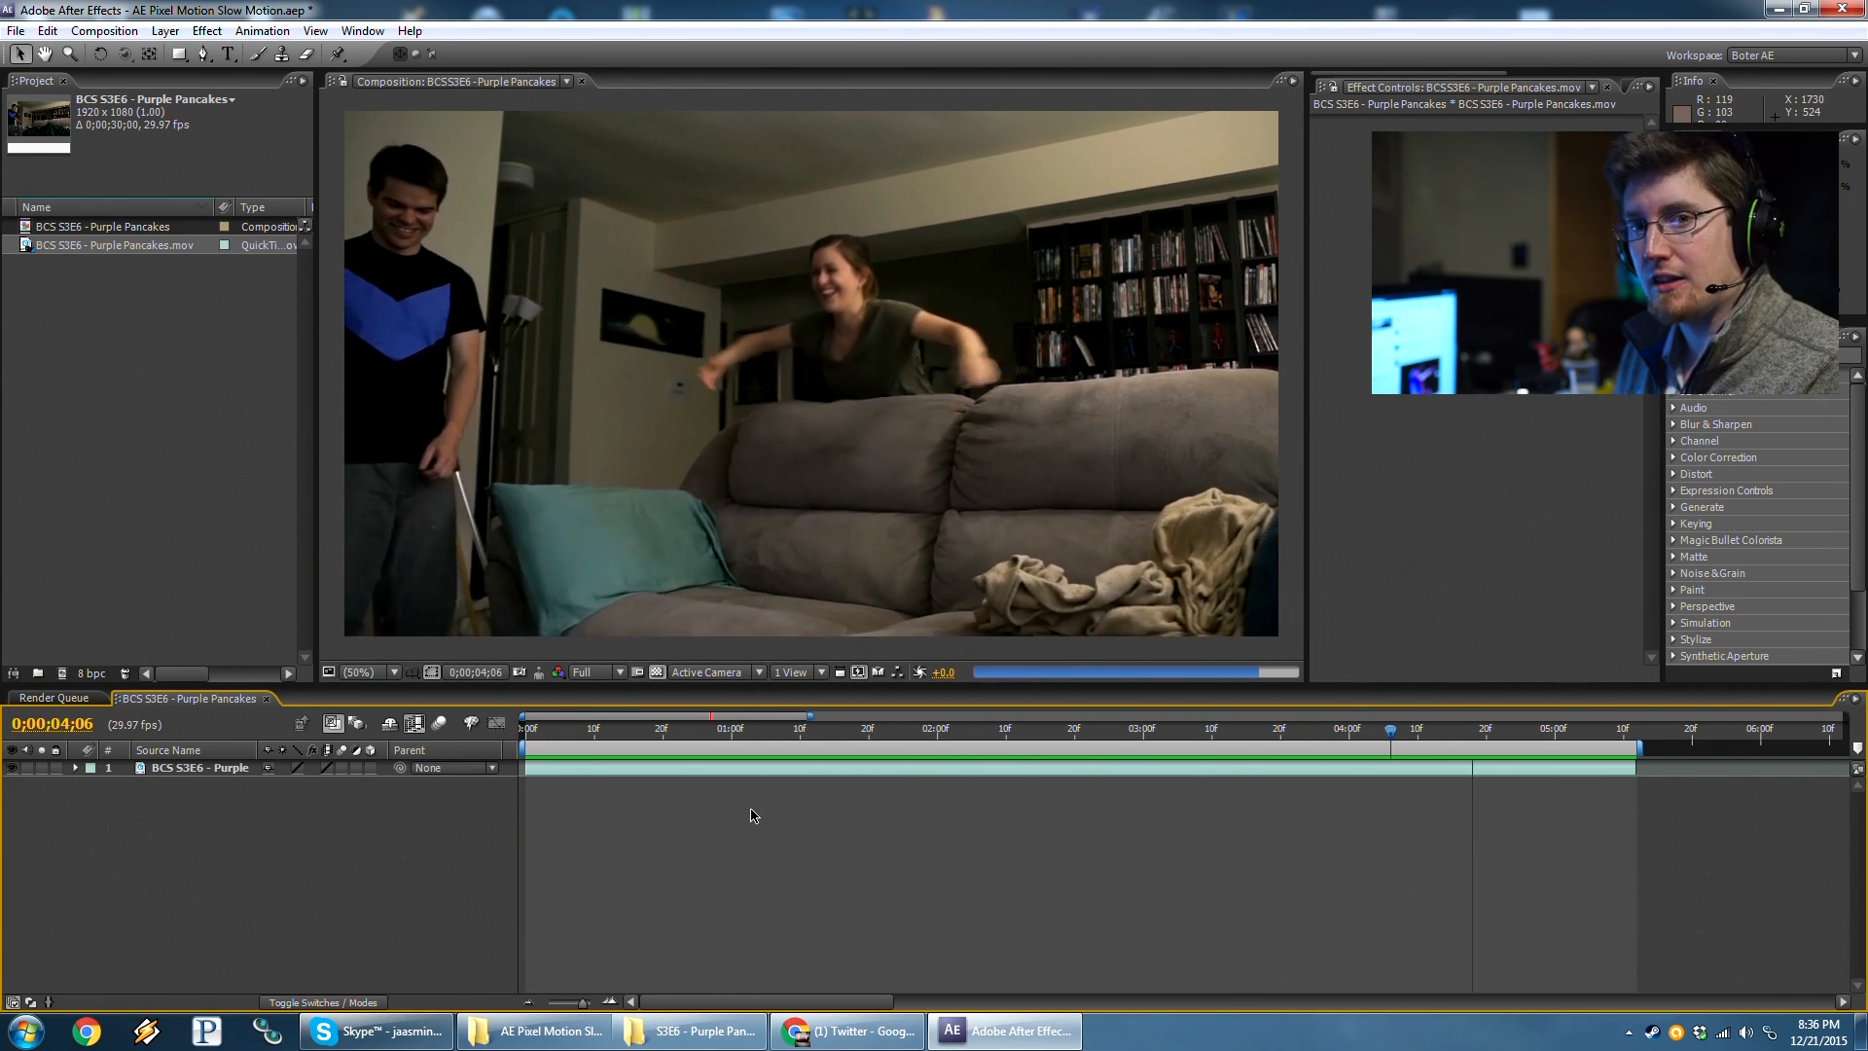
{"action": "left_click", "coordinate": [746, 751]}
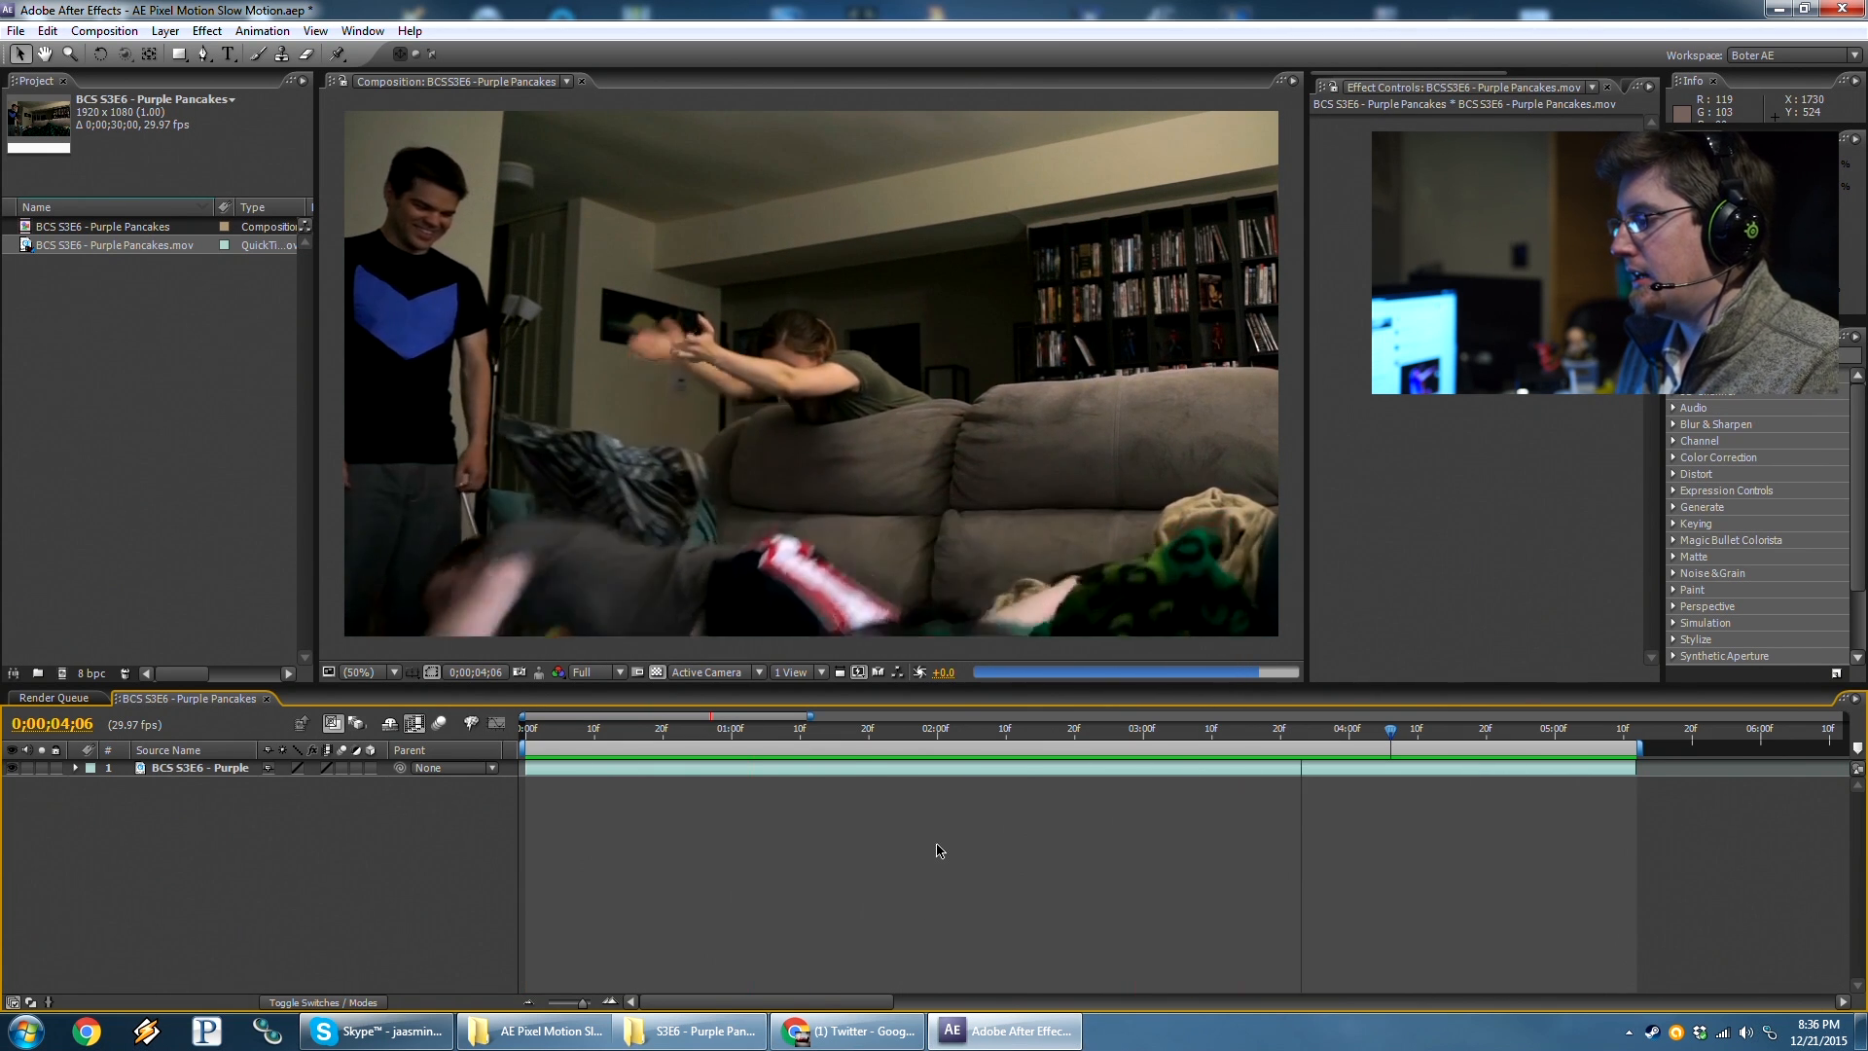
{"action": "left_click", "coordinate": [586, 727]}
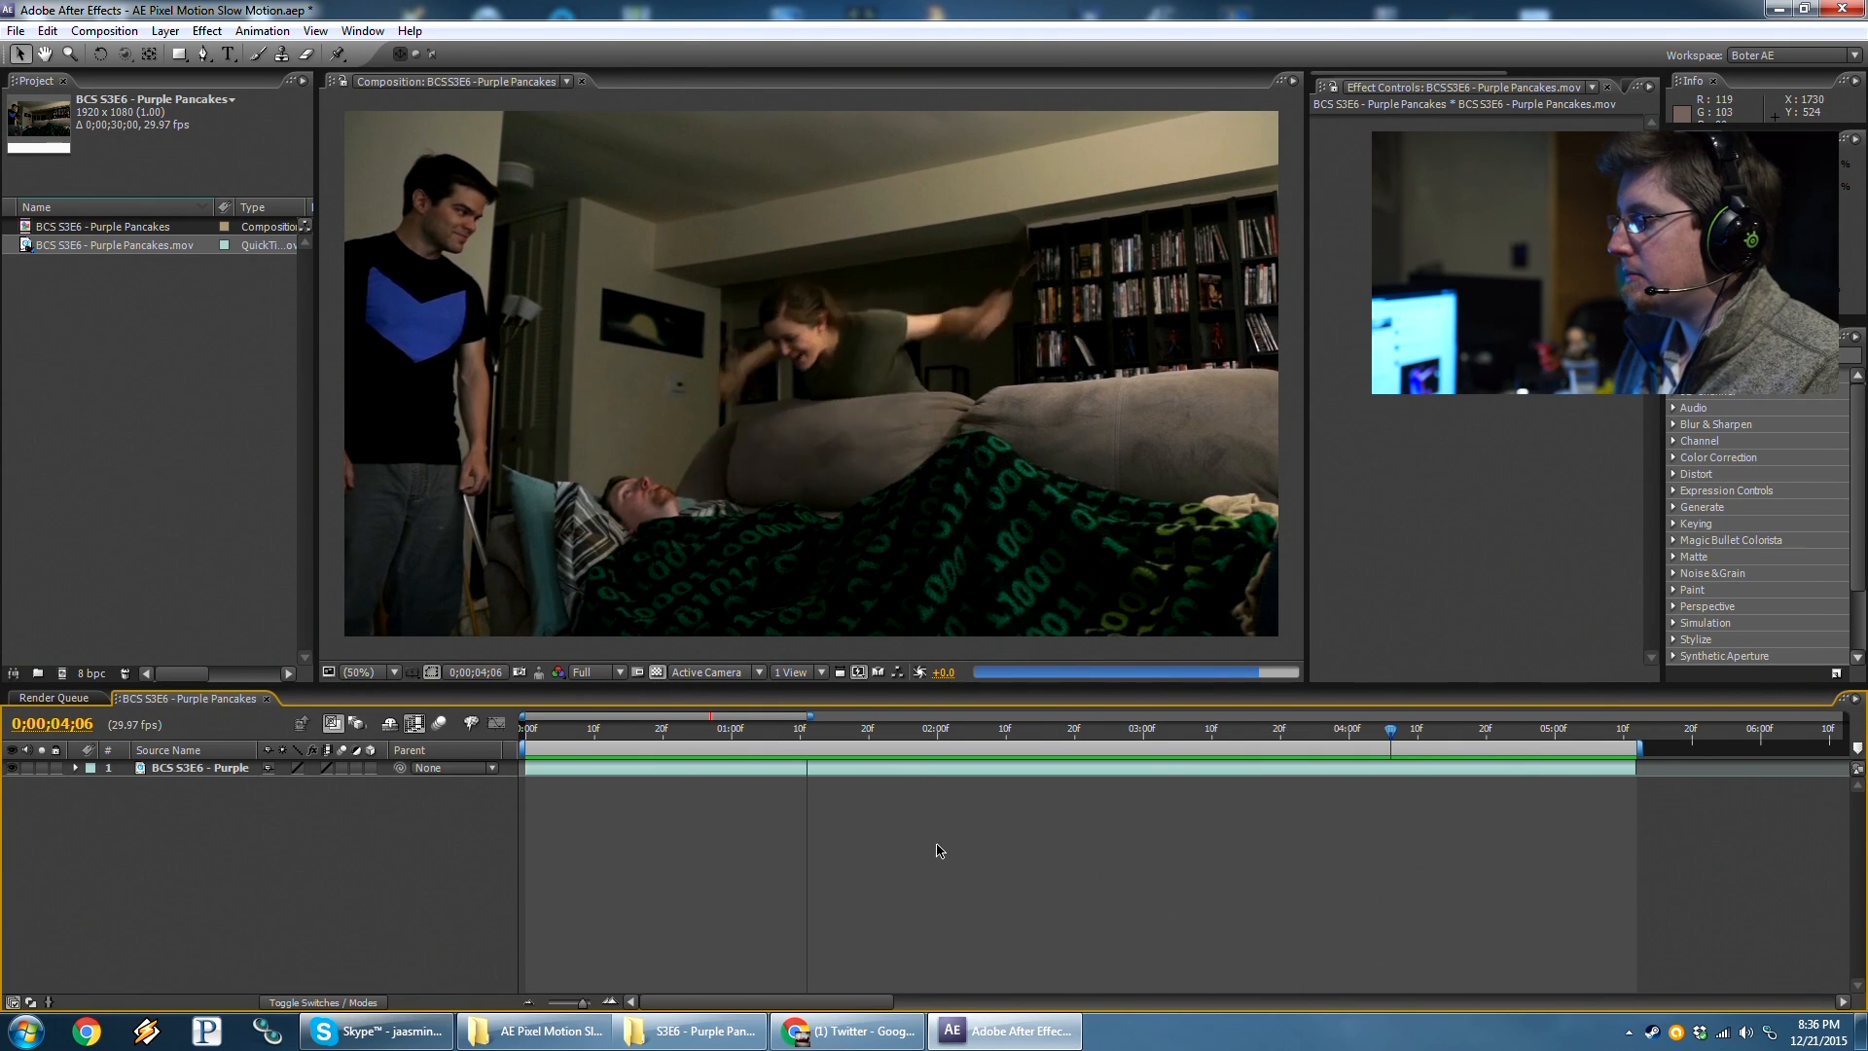
{"action": "left_click", "coordinate": [199, 769]}
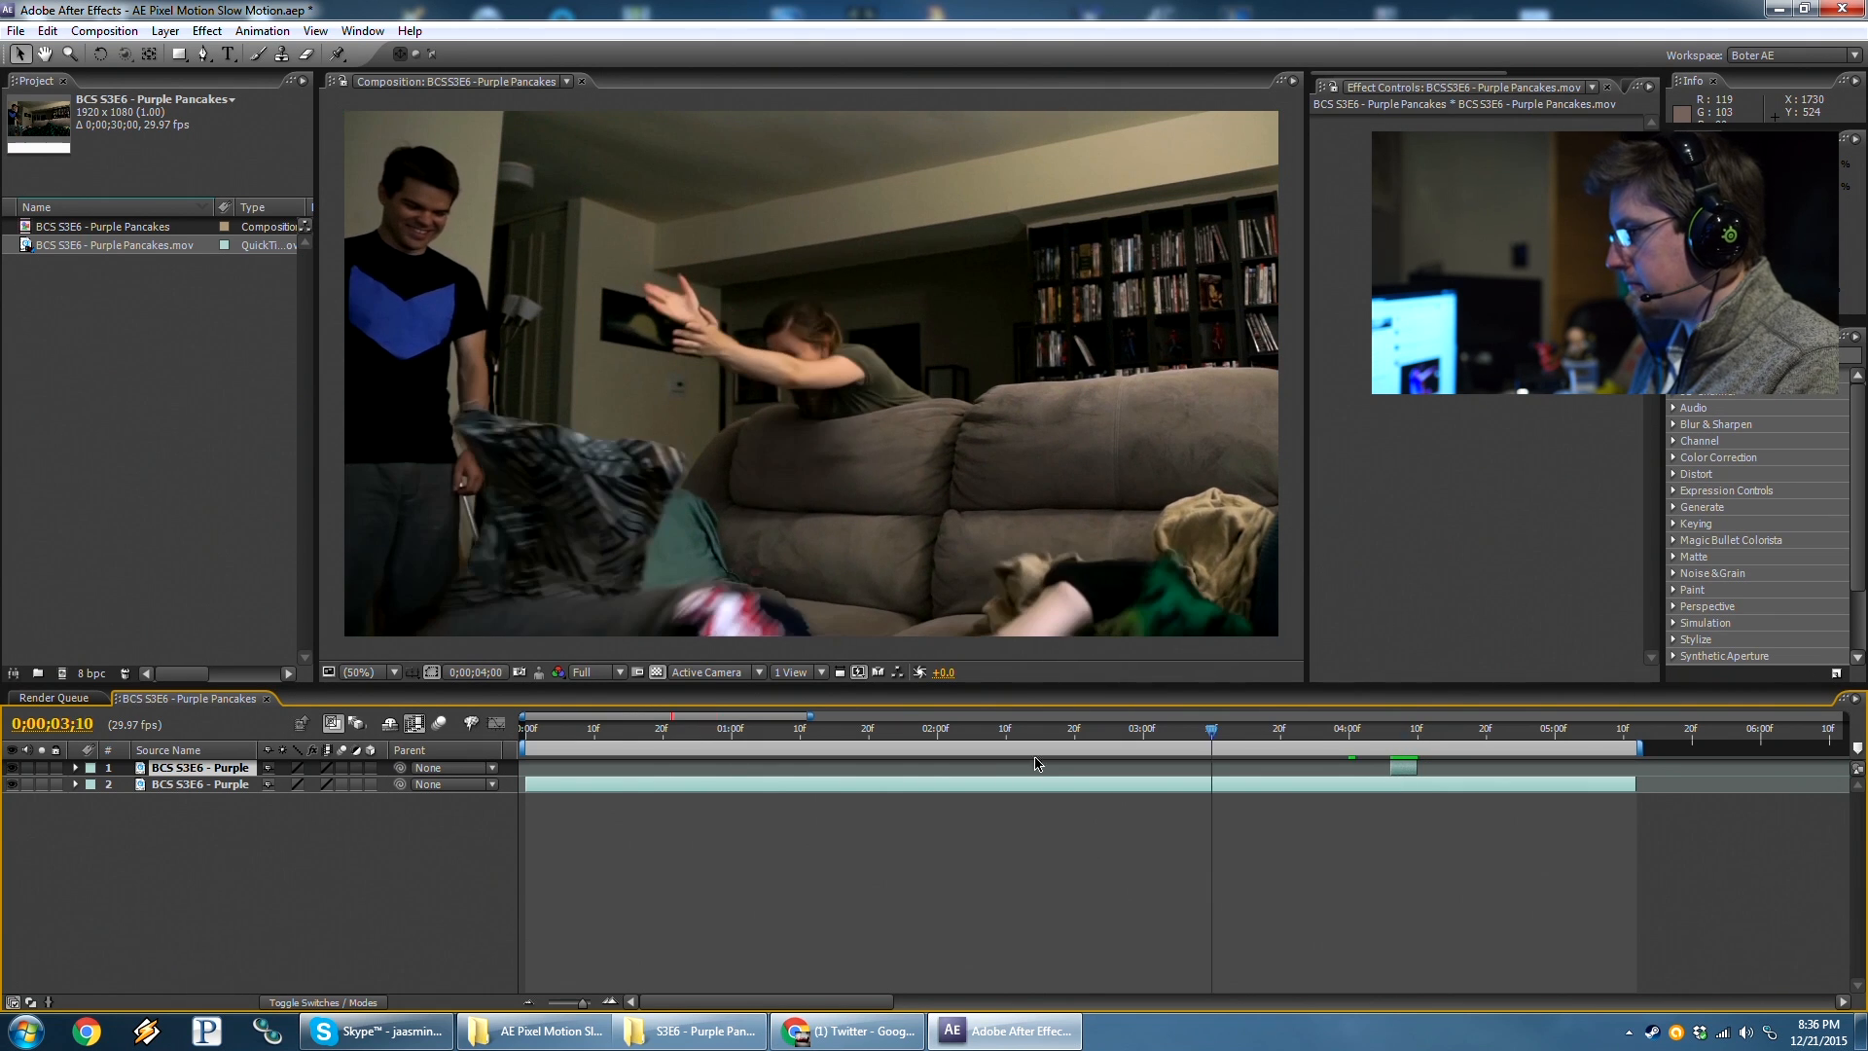
{"action": "left_click", "coordinate": [758, 728]}
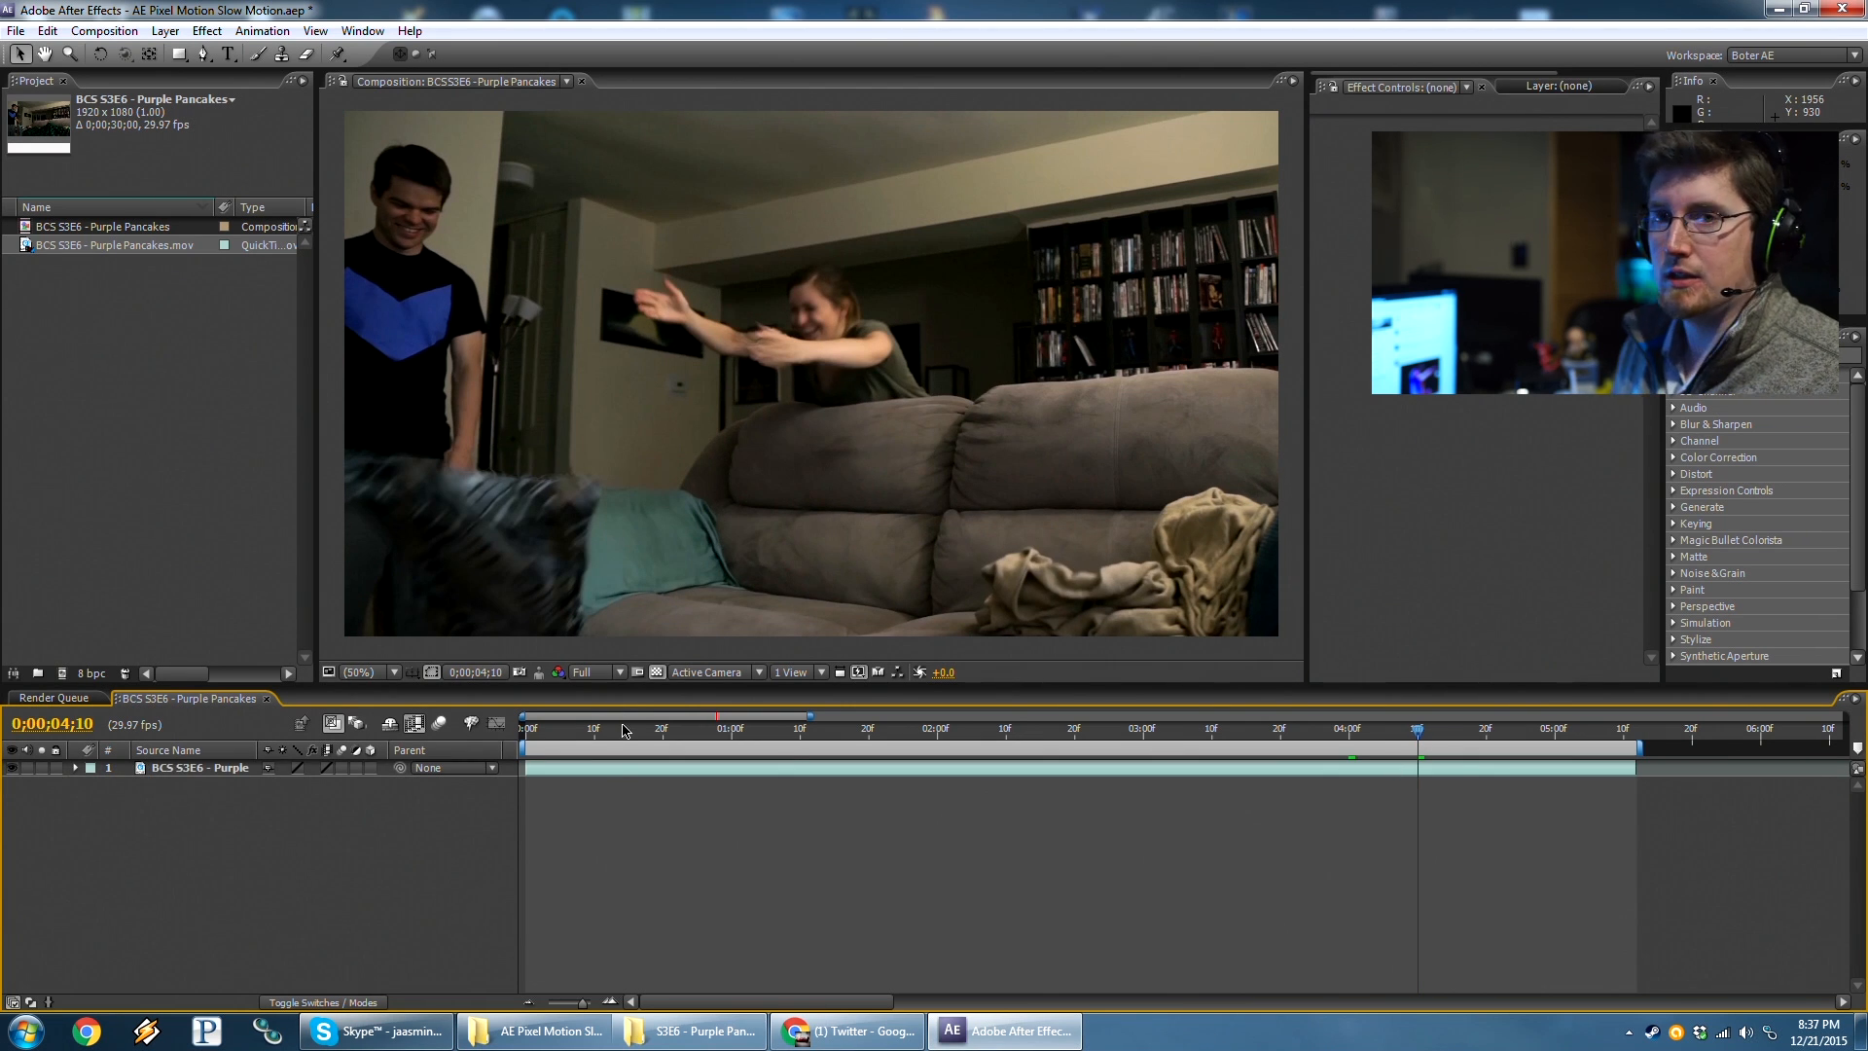
{"action": "left_click", "coordinate": [529, 728]}
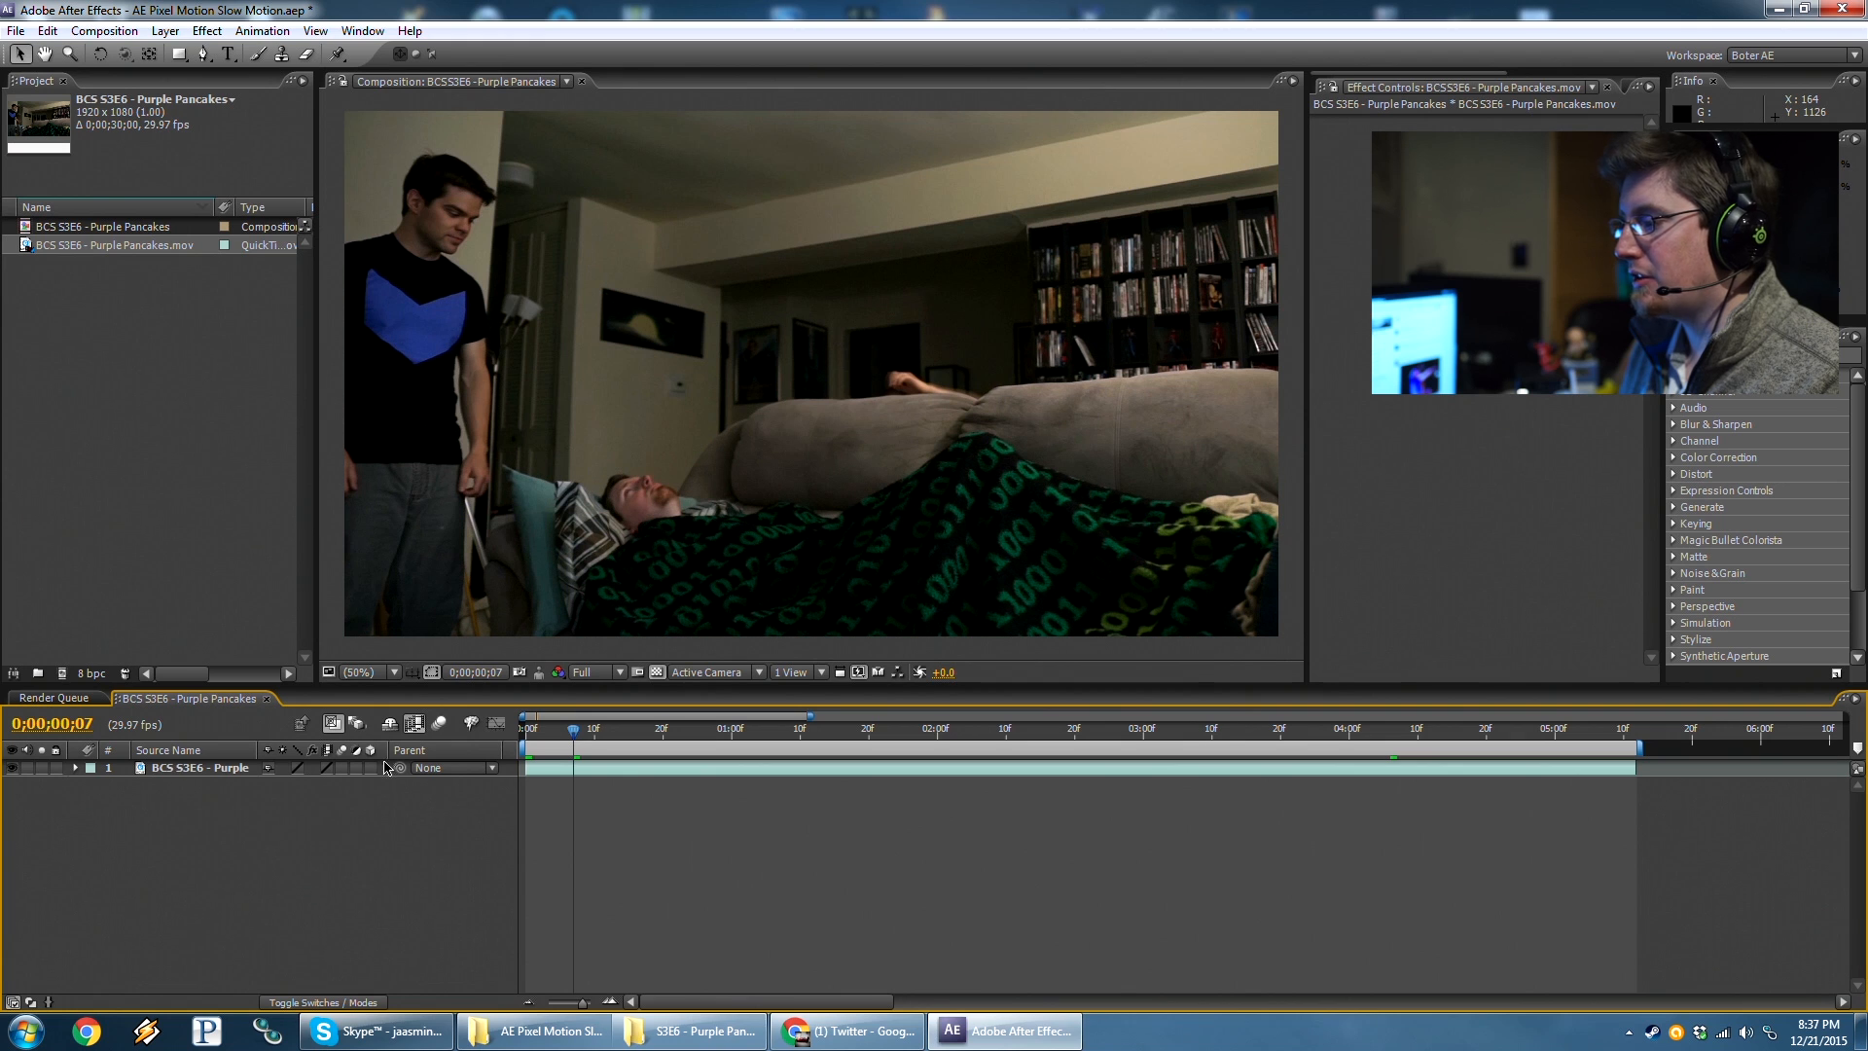
{"action": "mouse_move", "coordinate": [331, 780]}
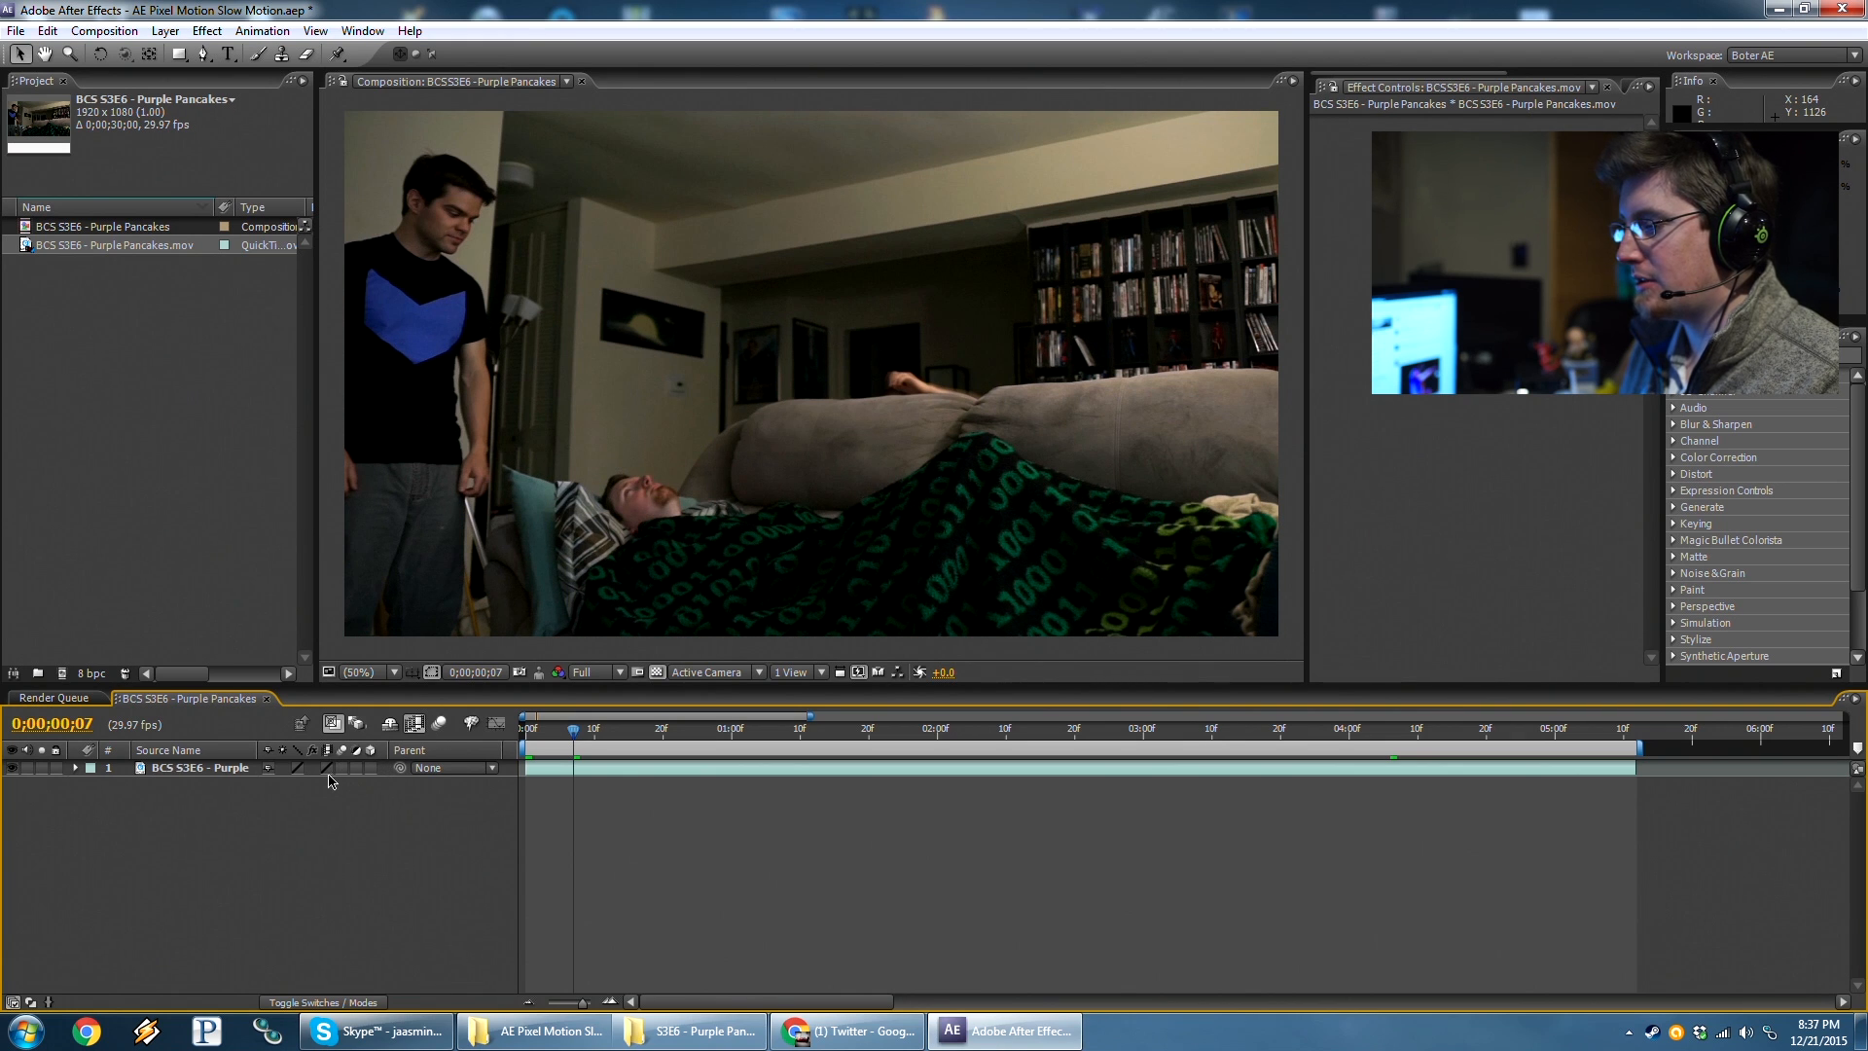